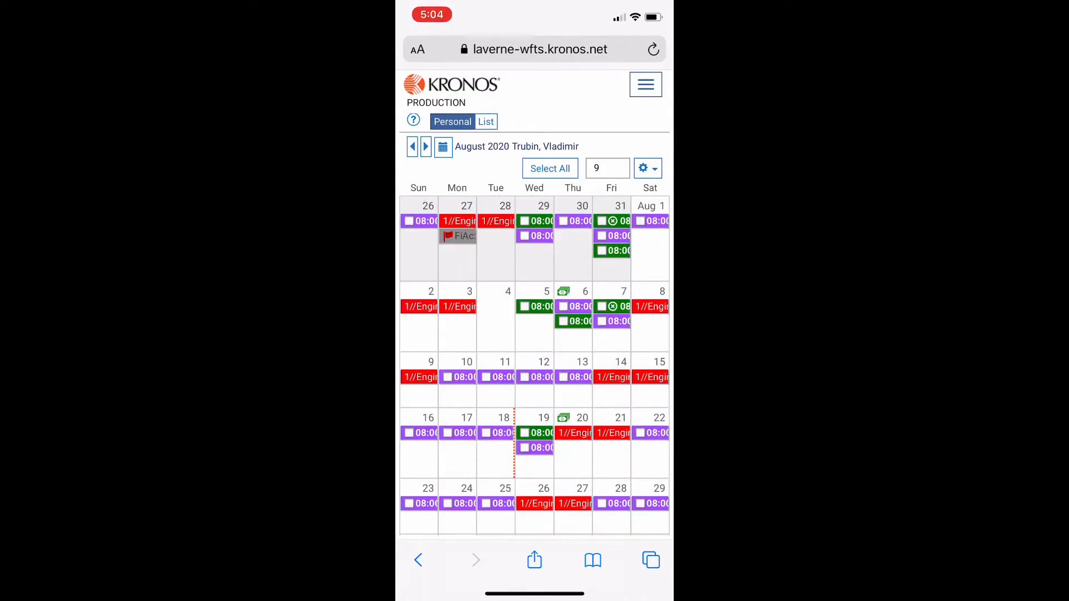
- Answer the TeleStaff call and enter the code 12345# on the in-call keypad
scroll("down", 3)
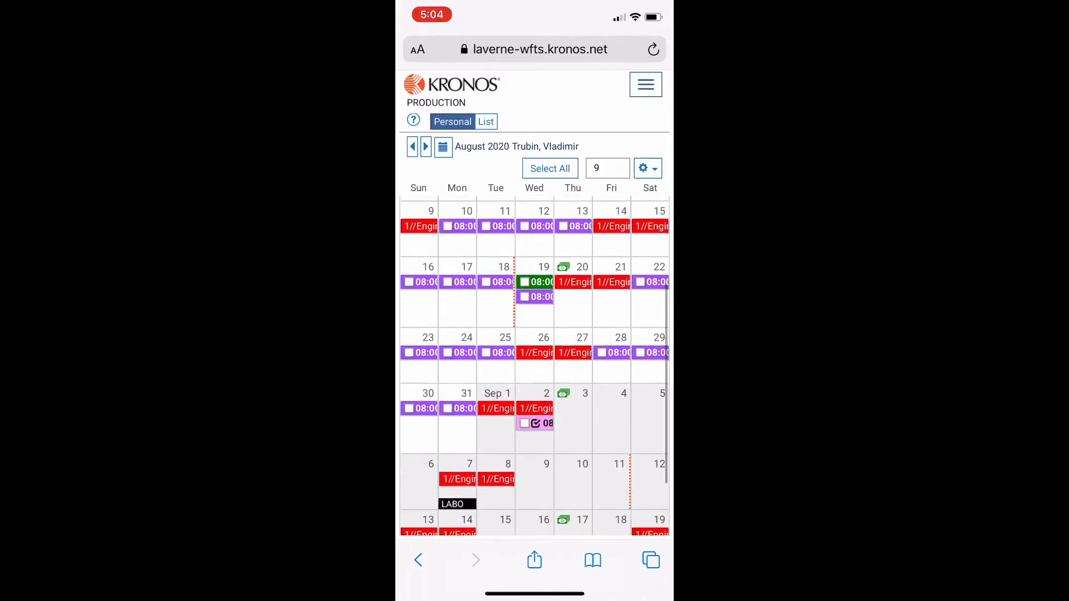
left_click(538, 423)
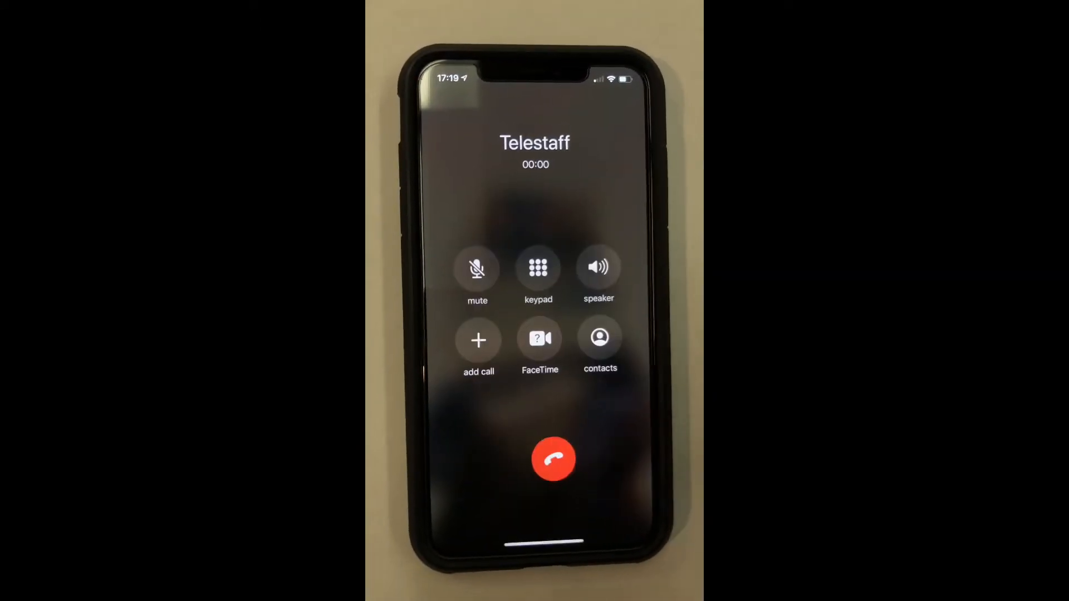
left_click(598, 266)
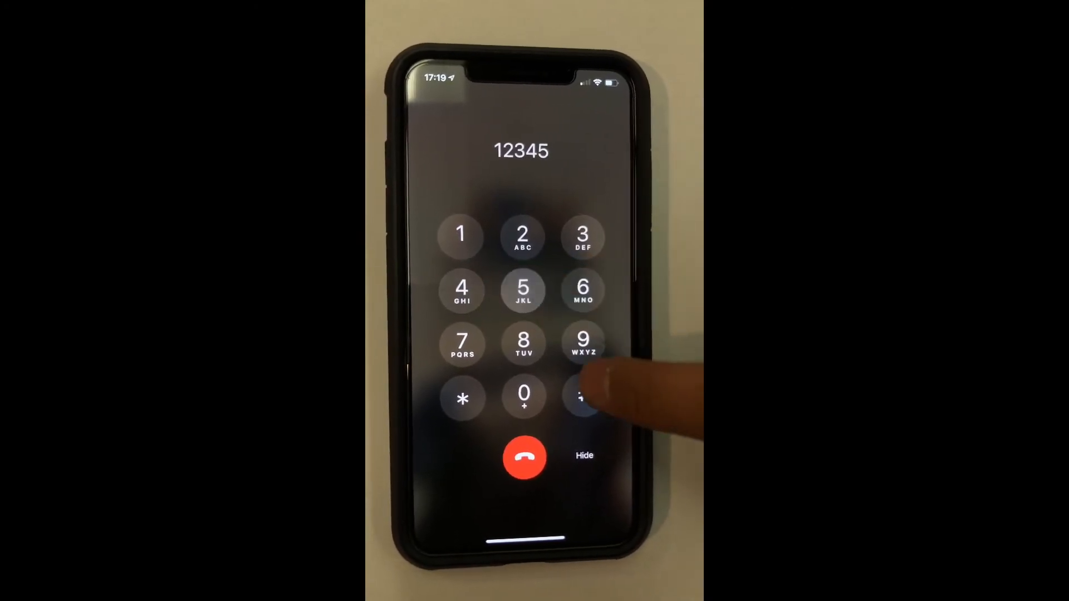
left_click(583, 397)
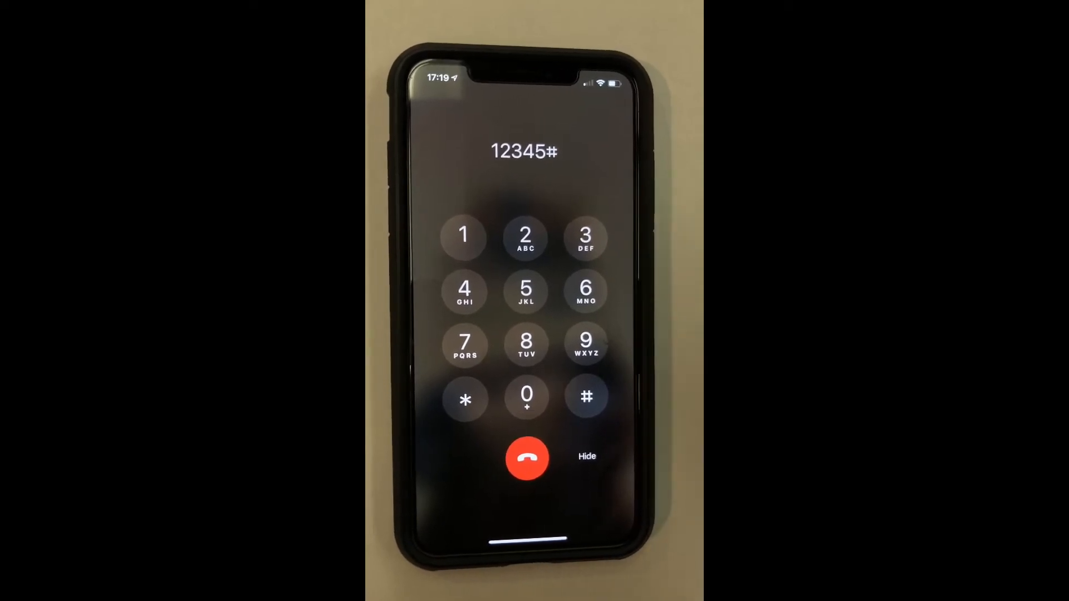
left_click(463, 237)
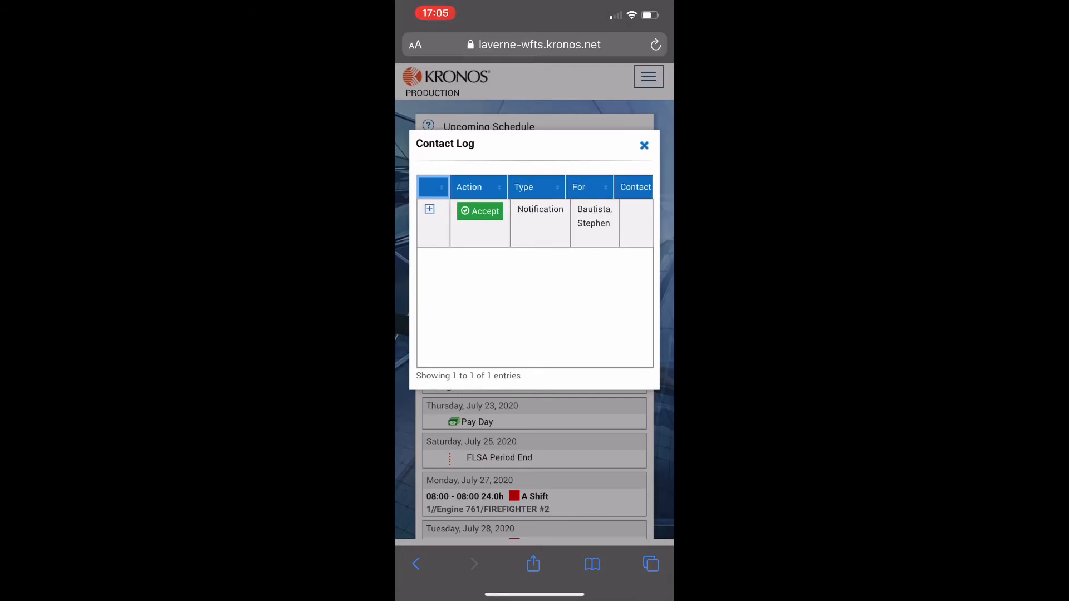
- Review the accepted notification's 24-hour 09/02/2020 shift details, then close the contact log
left_click(429, 210)
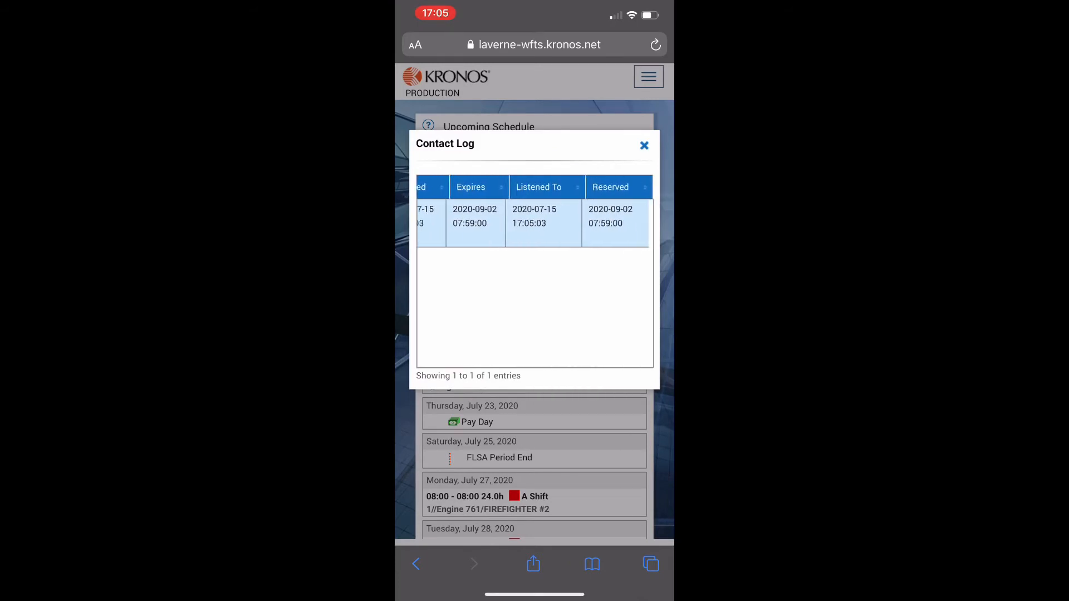
scroll("left", 3)
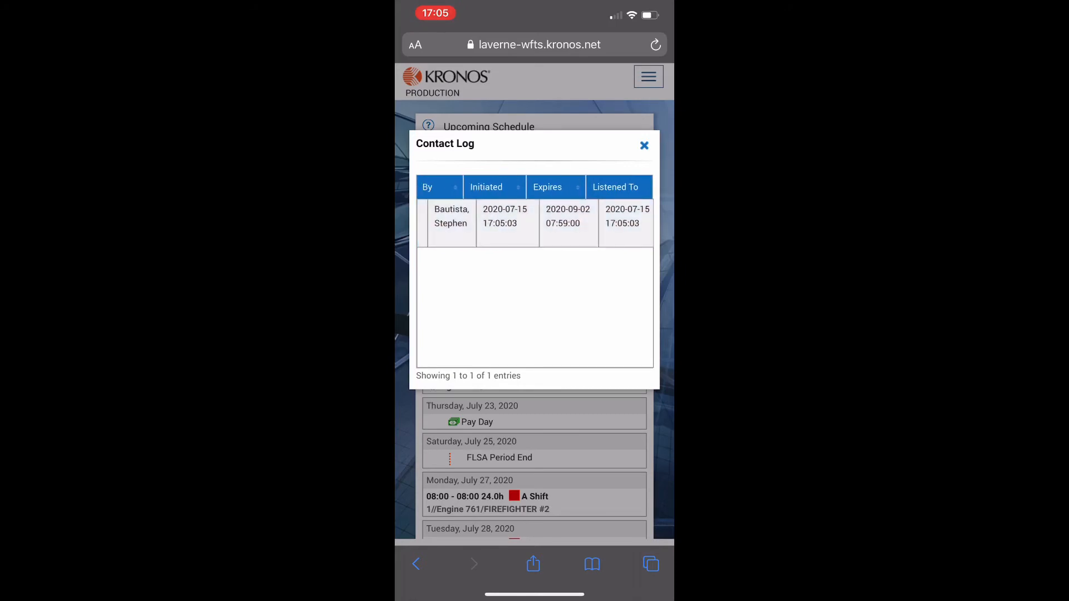
scroll("left", 3)
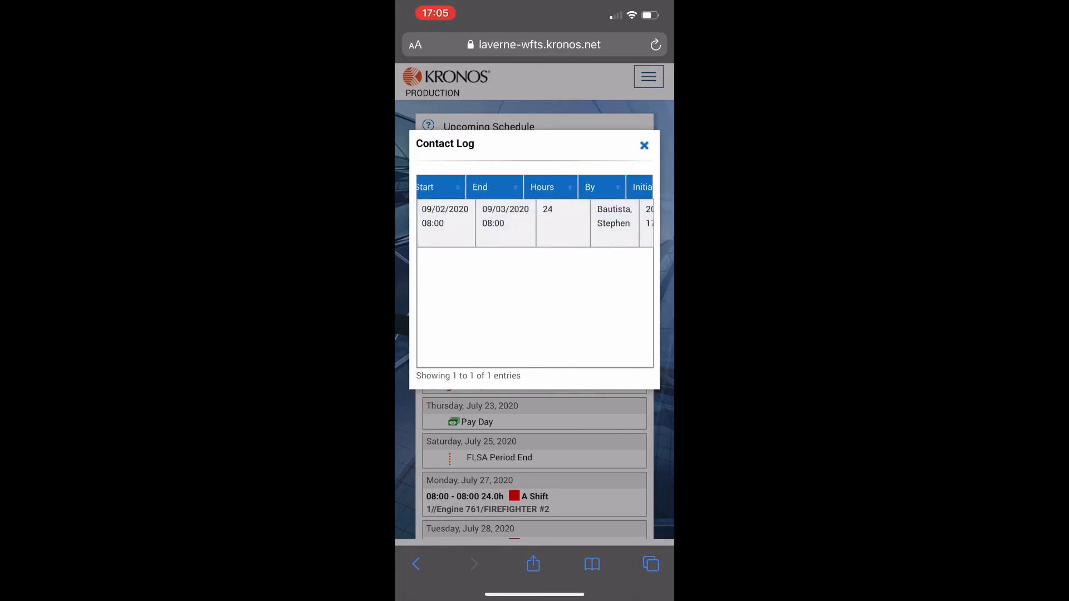
scroll("left", 3)
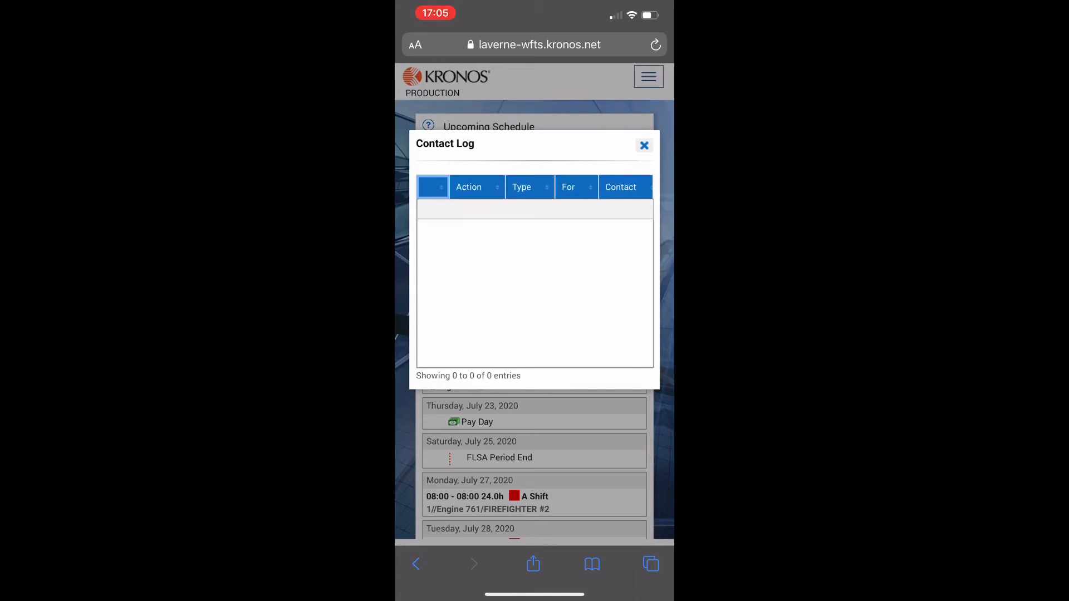
left_click(643, 145)
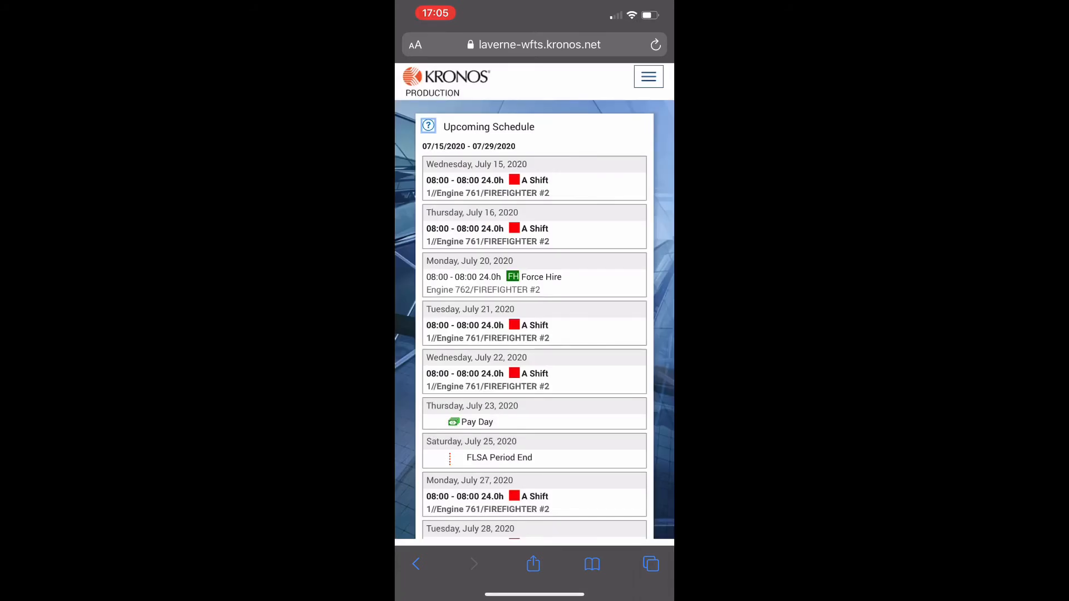
- Navigate to the calendar and jump it to September 2020
left_click(646, 77)
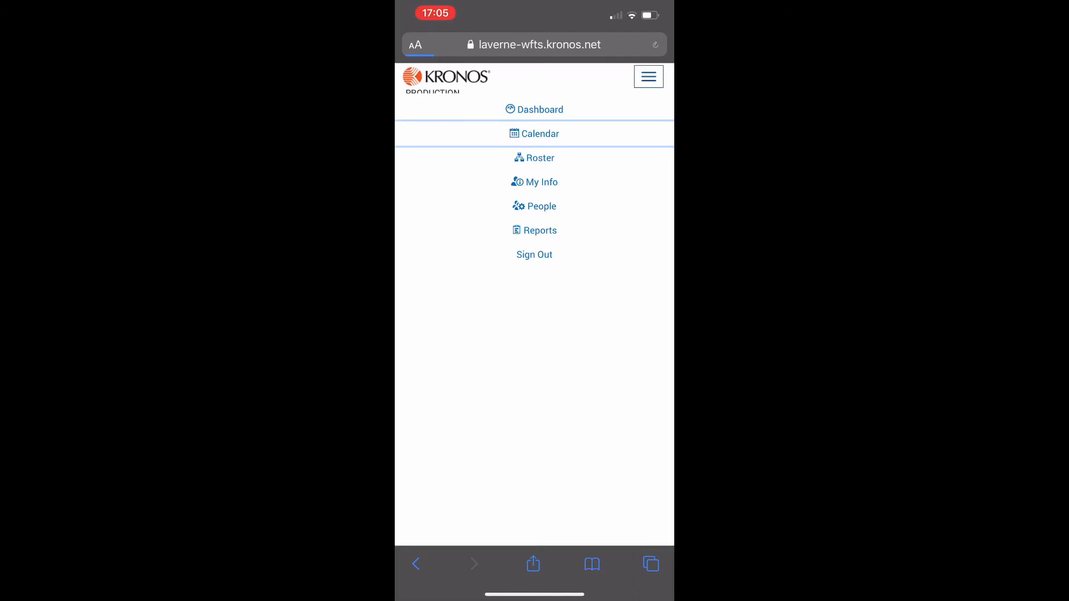
left_click(538, 133)
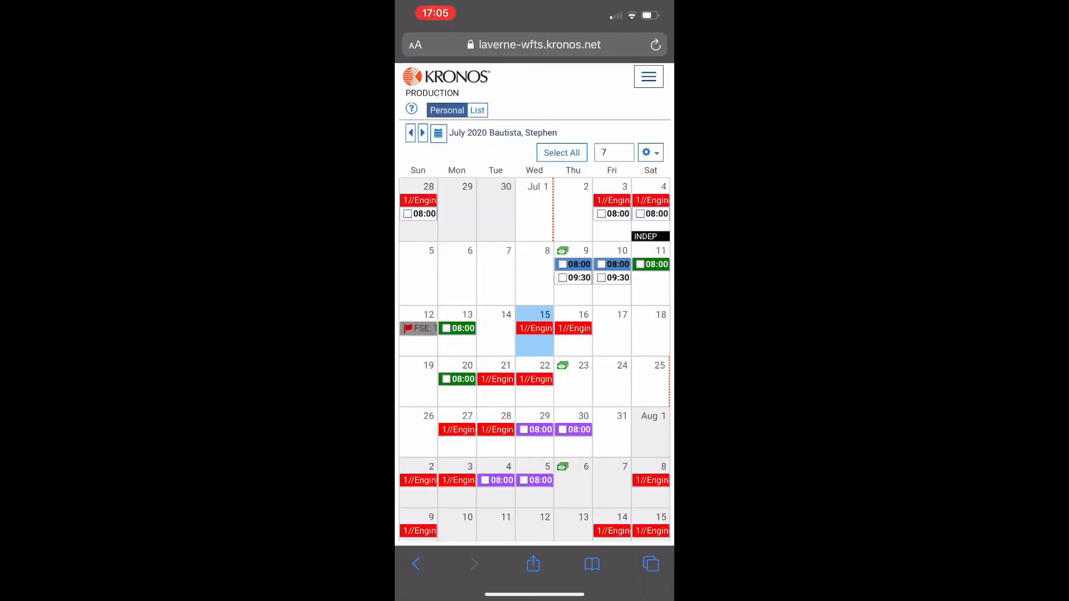
left_click(438, 133)
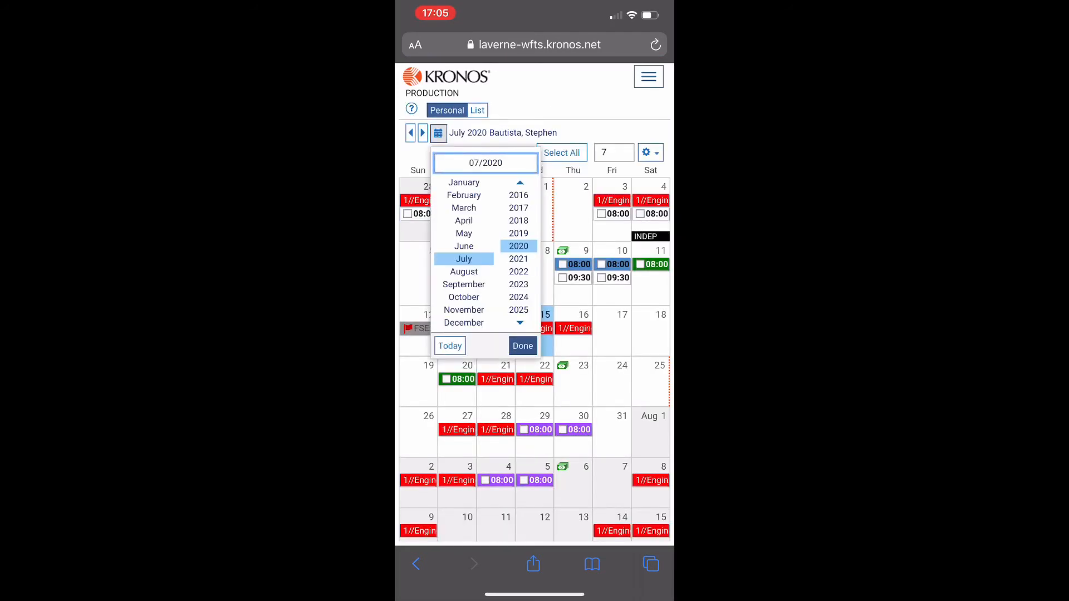
left_click(463, 284)
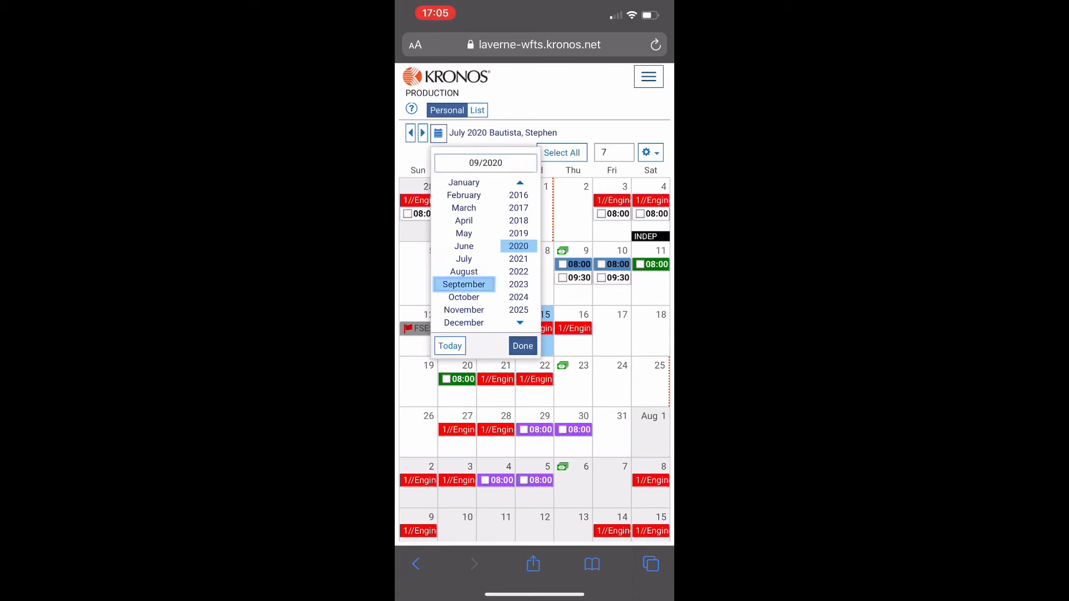
left_click(522, 345)
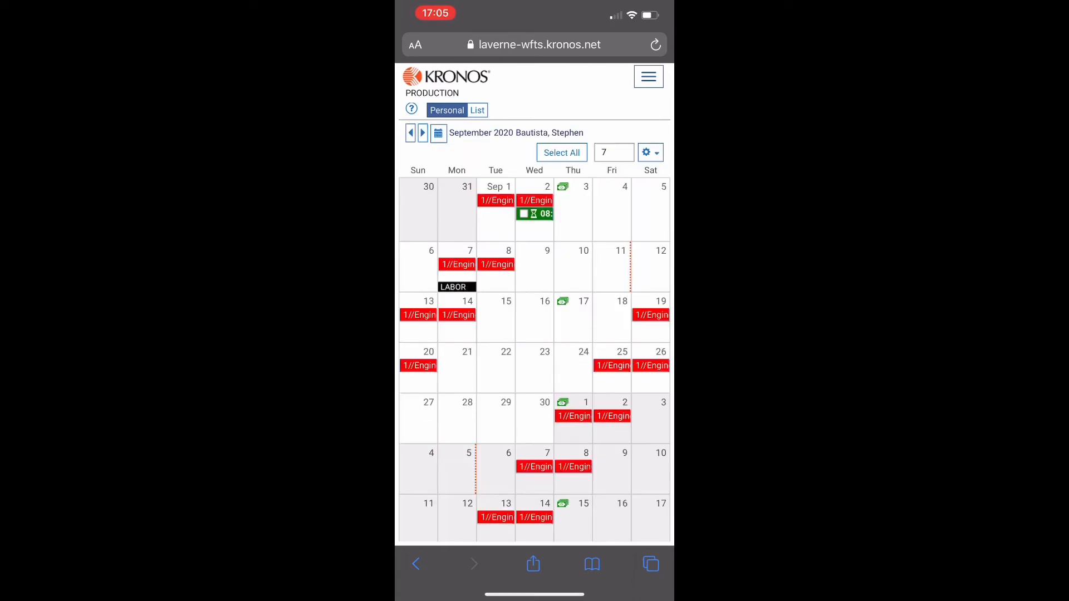
- Check the Sep 2 Fire Overtime shift shows Trade Cancel Pending, then close its details
left_click(534, 213)
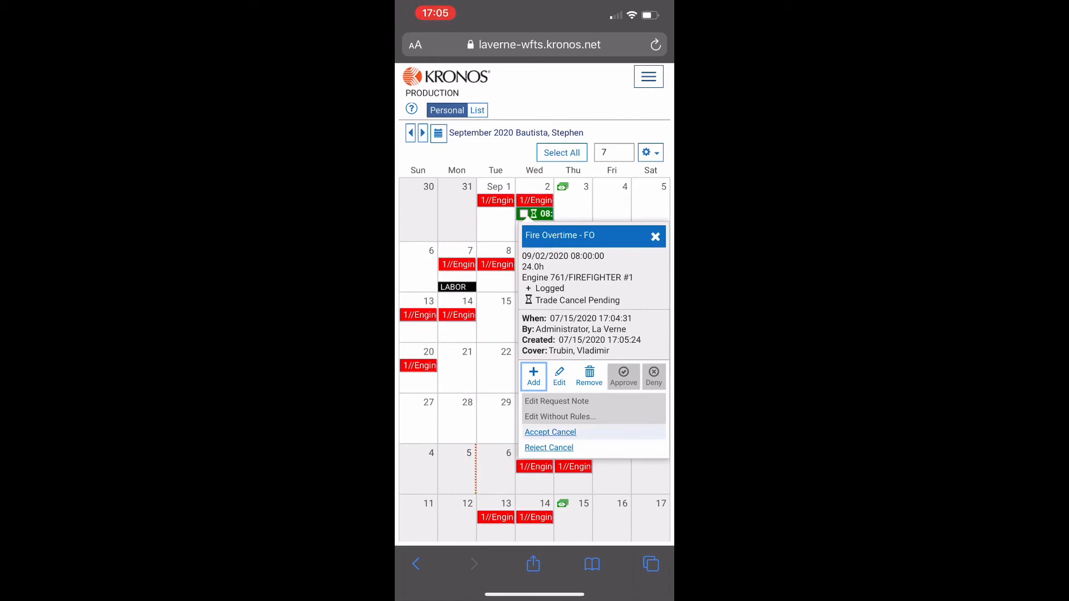
left_click(654, 235)
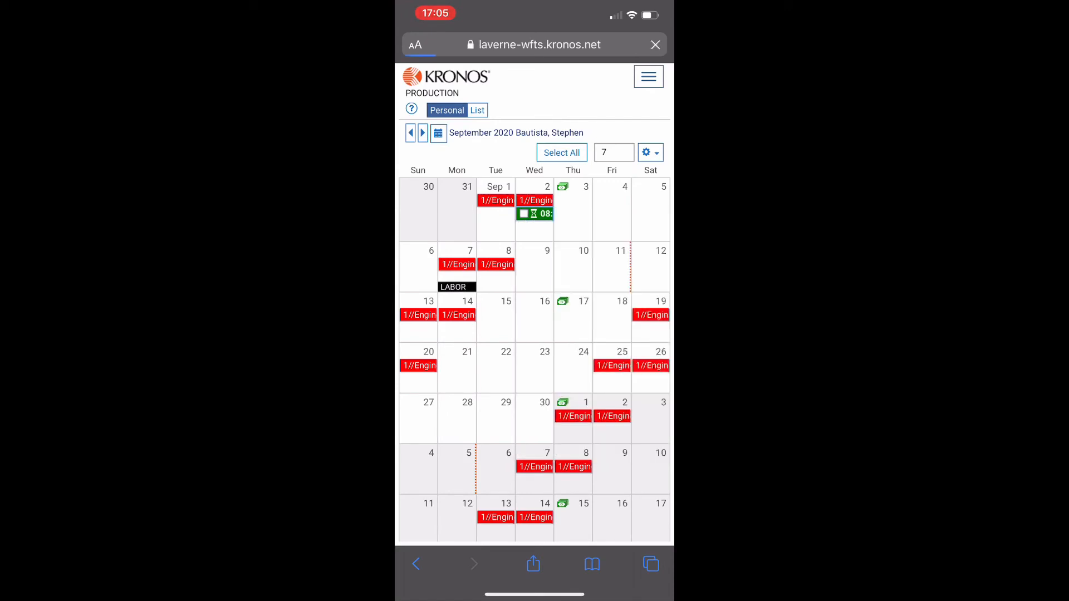